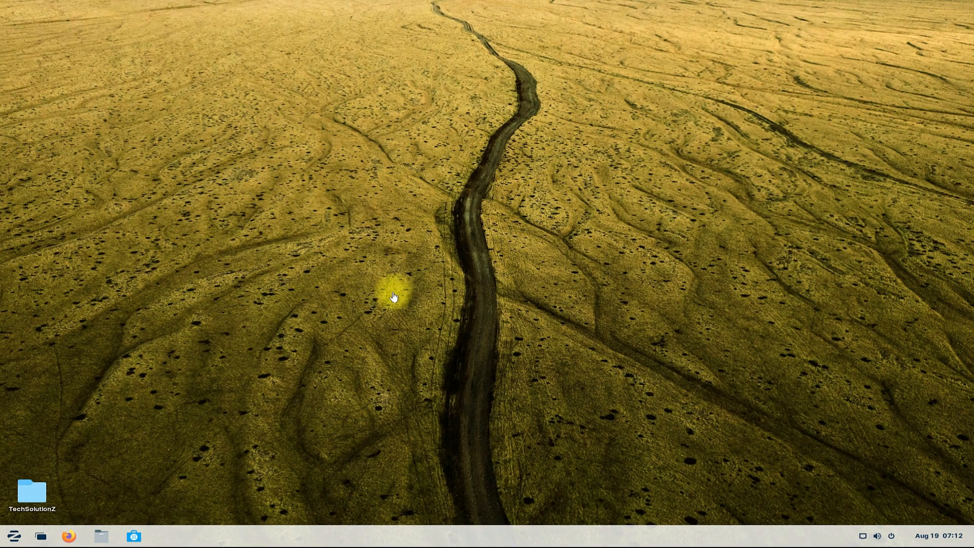
Step: Start entering the snap --version command at the Desktop prompt
left_click(165, 535)
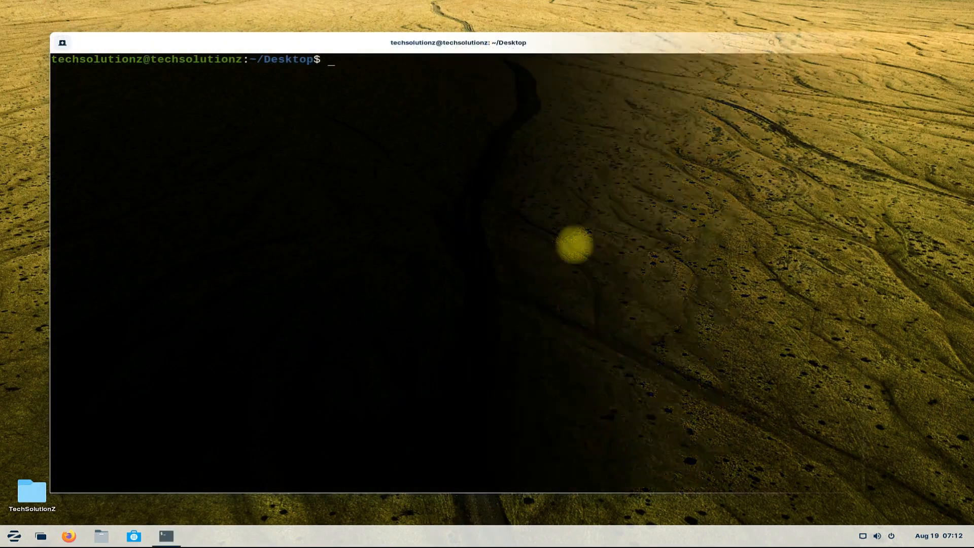
type("snap --version")
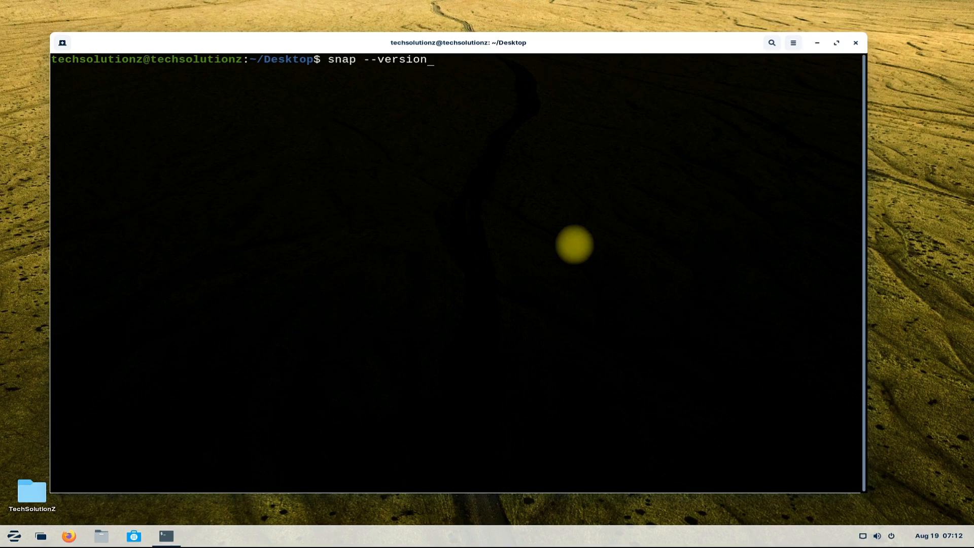
Step: Run the version check showing snap 2.49.2, then install the core snap with sudo
key("Return")
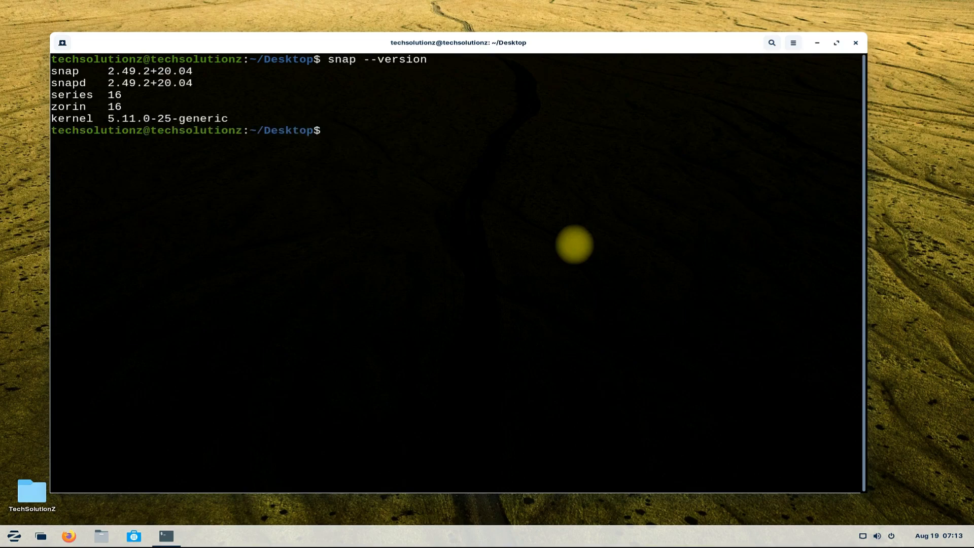
type("sudo n")
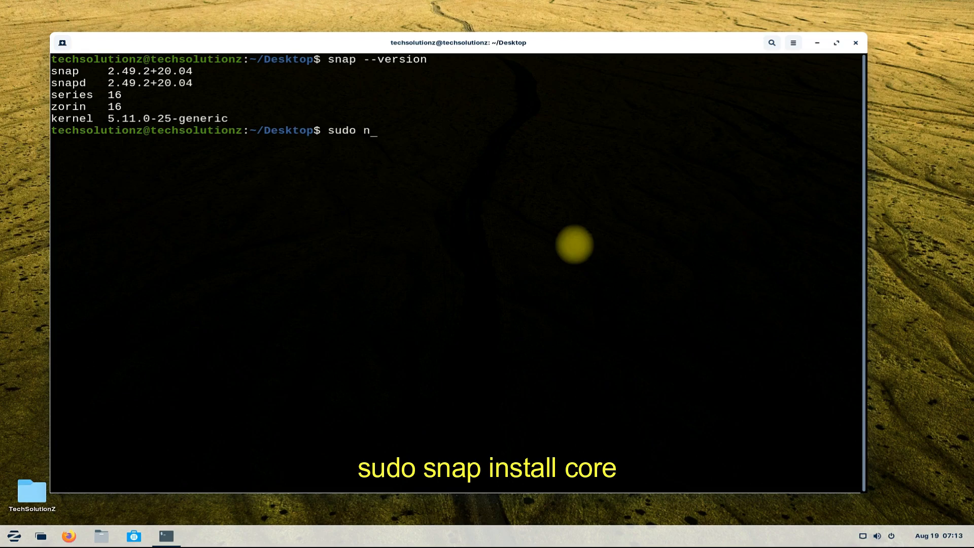
type("snap install core")
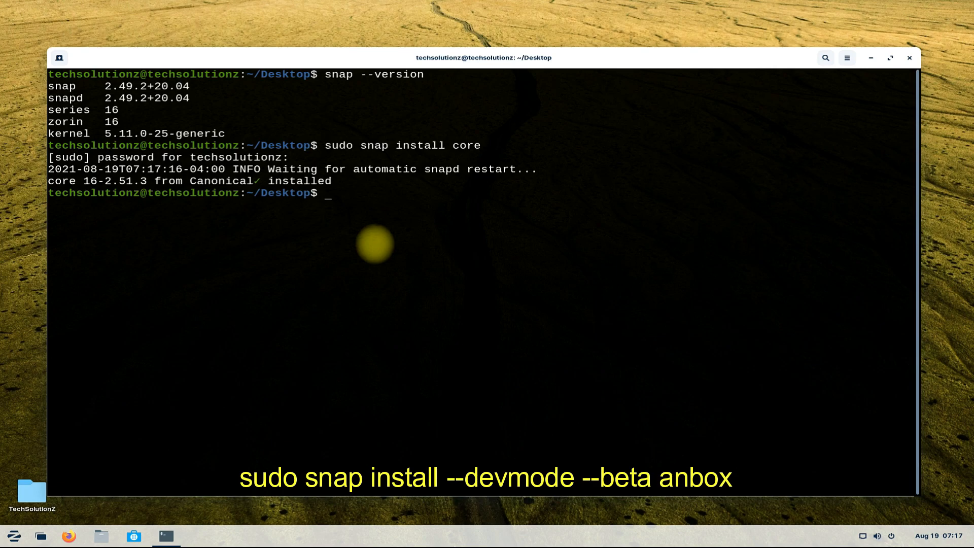
Step: Run sudo snap install --devmode --beta anbox and let the download proceed
type("sudo snap install --de")
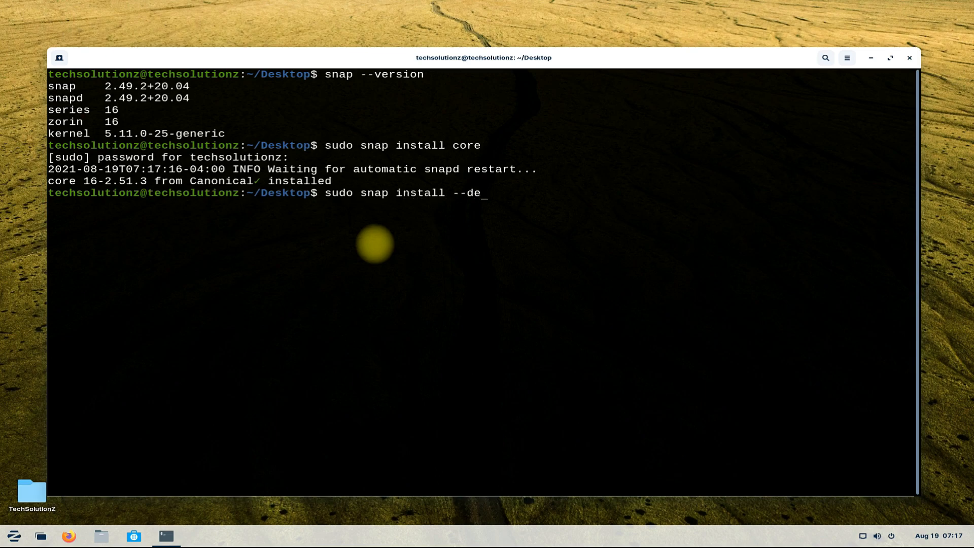
type("vmod")
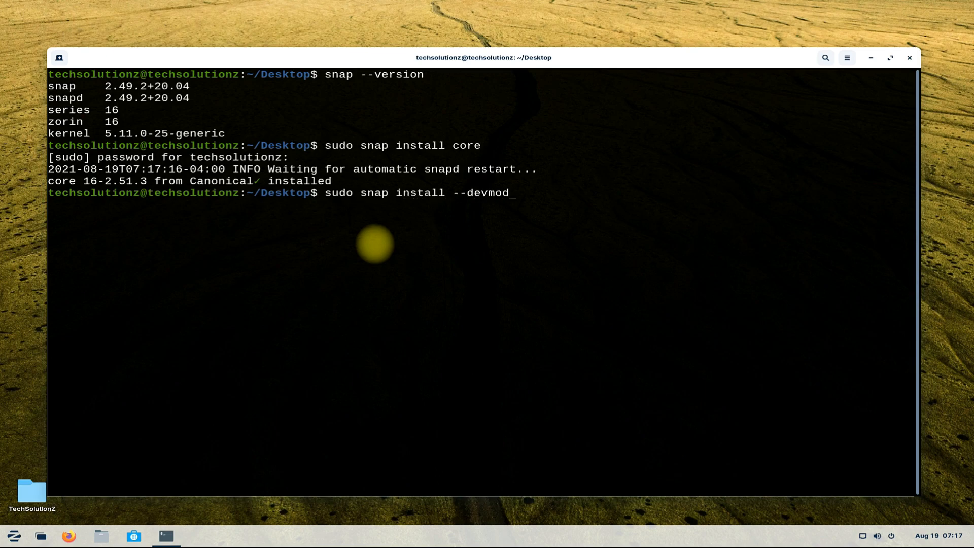
type("e --beta")
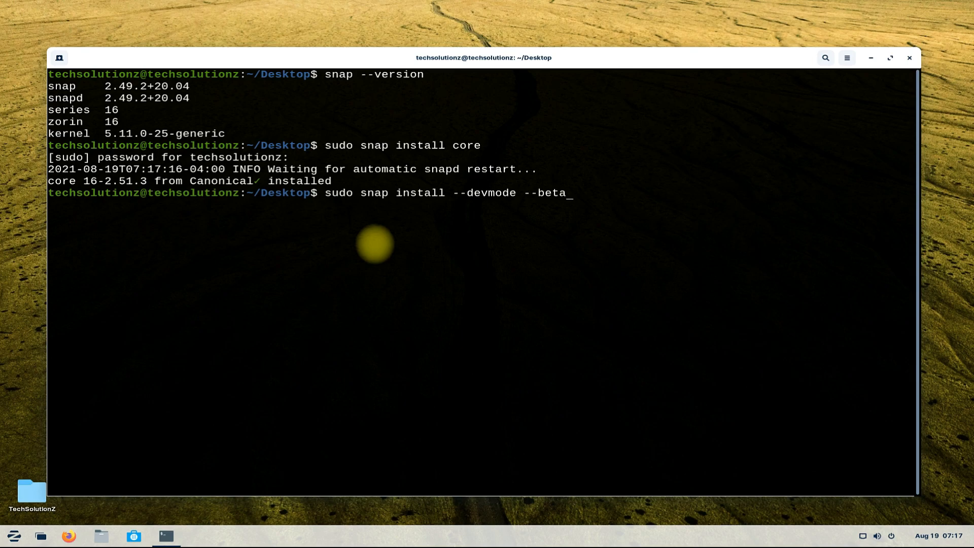
type("anbo")
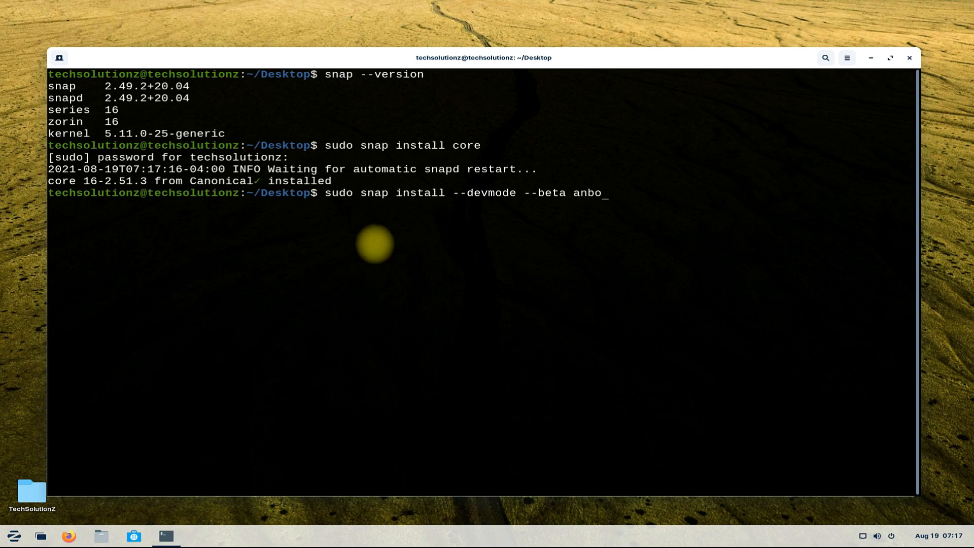
type("x")
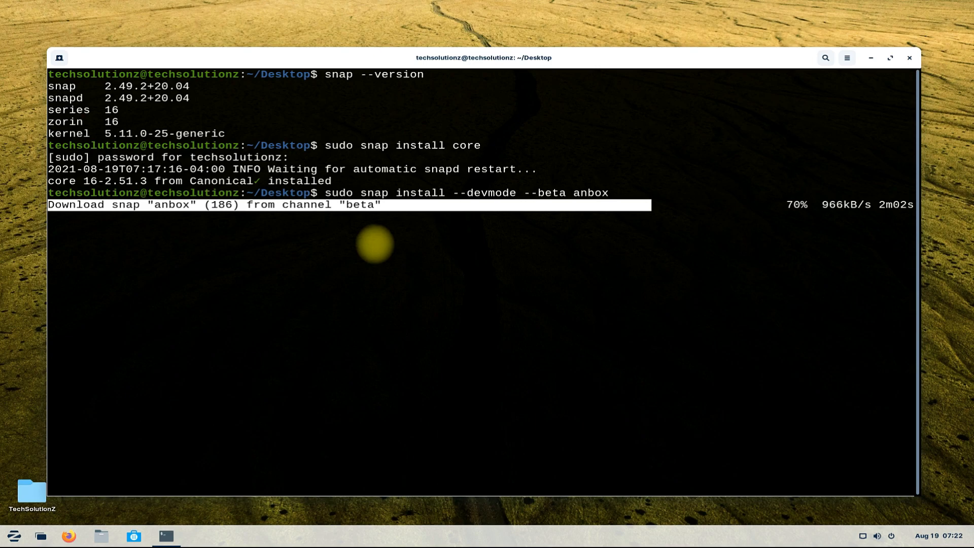
mouse_move(588, 314)
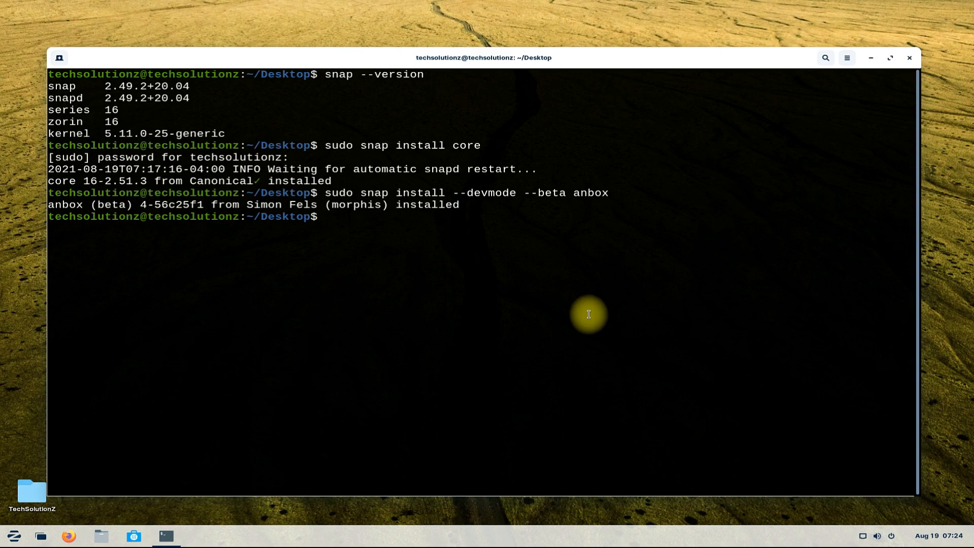
Step: List installed snaps showing anbox and core, exit the terminal, and locate Anbox in the Zorin menu
type("snap list")
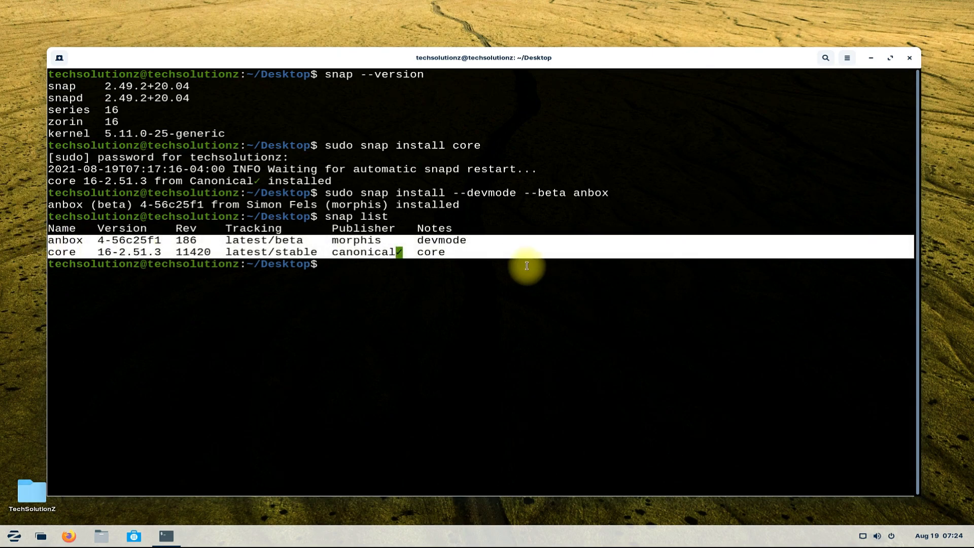
type("ex")
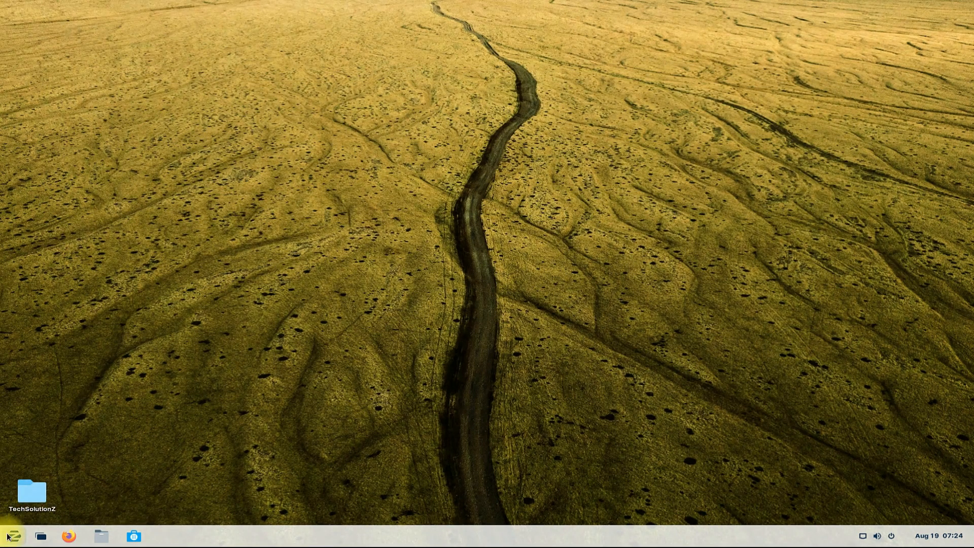
left_click(9, 534)
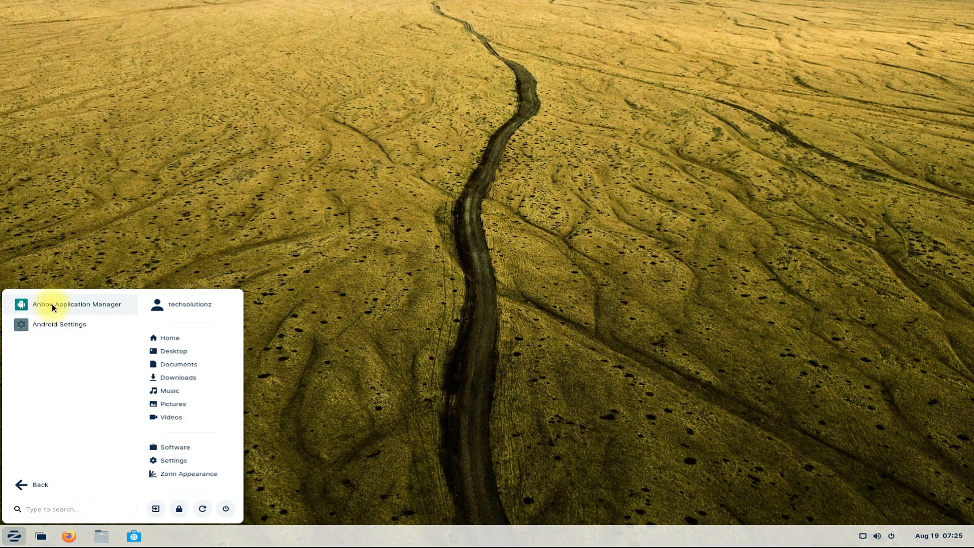